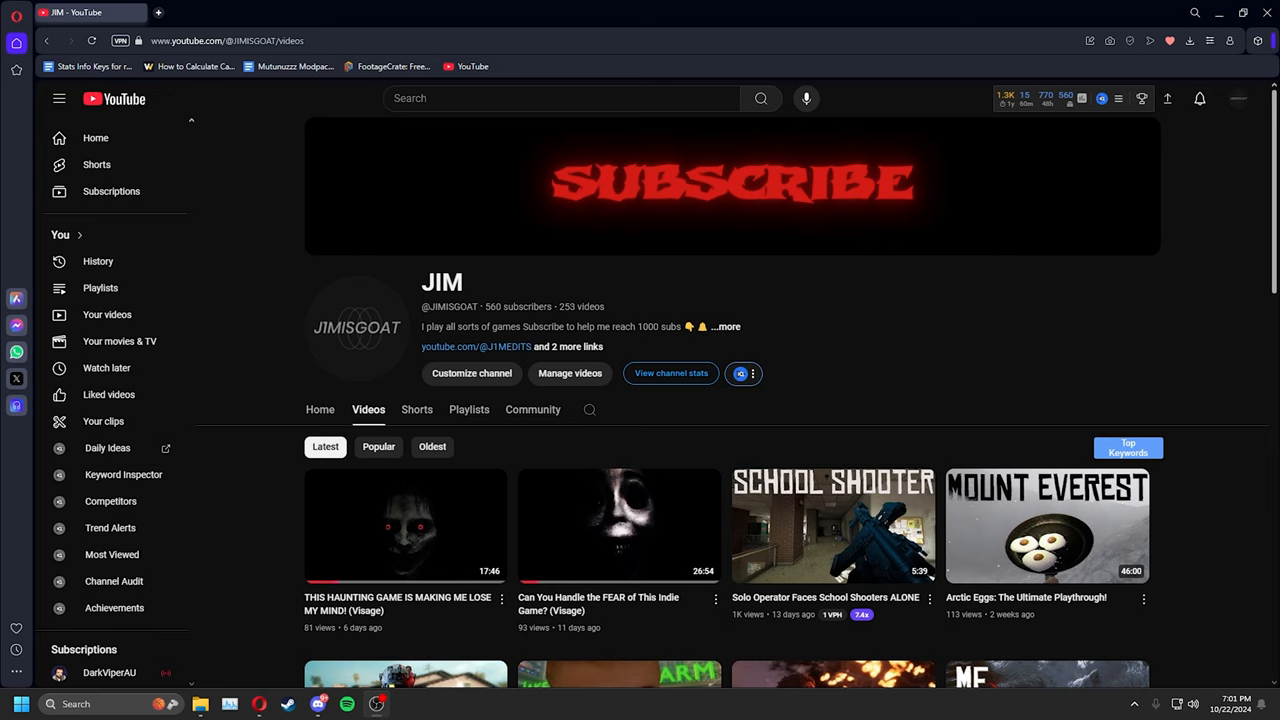
{"action": "mouse_move", "coordinate": [909, 316]}
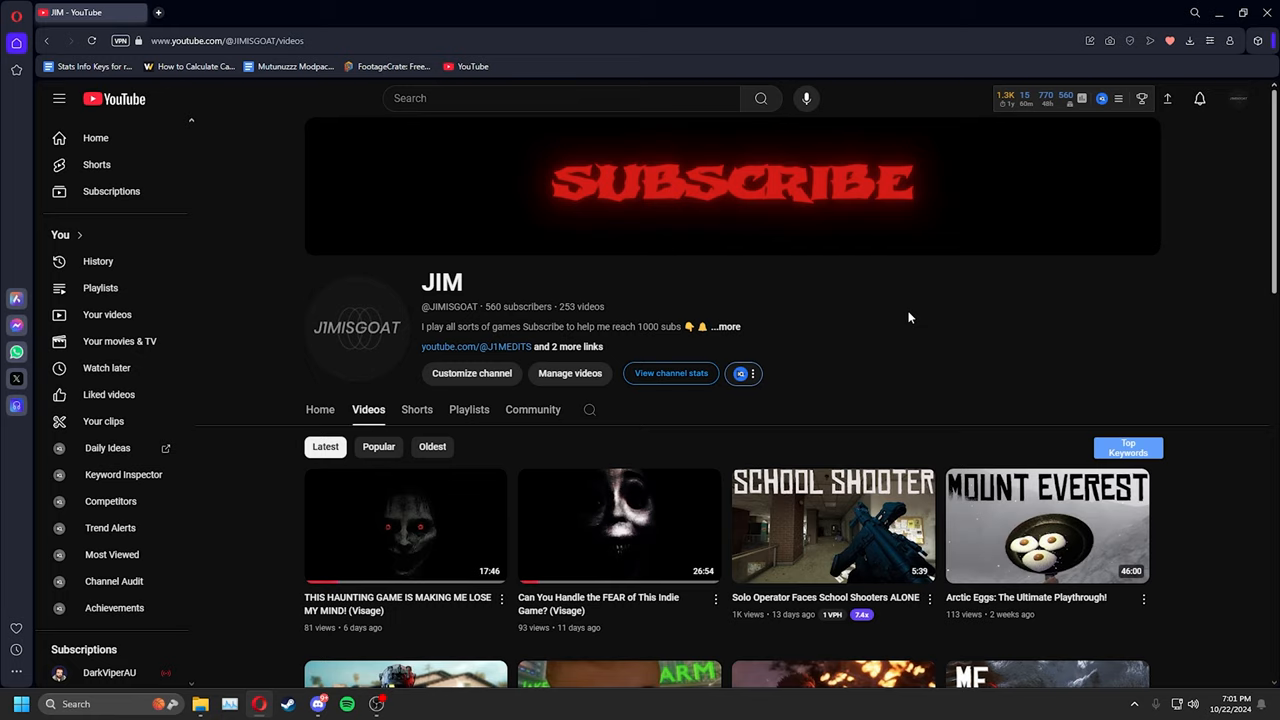
- Scroll up and down the JIMISGOAT Videos grid past the latest Visage horror uploads
{"action": "scroll", "scroll_direction": "down", "scroll_amount": 3}
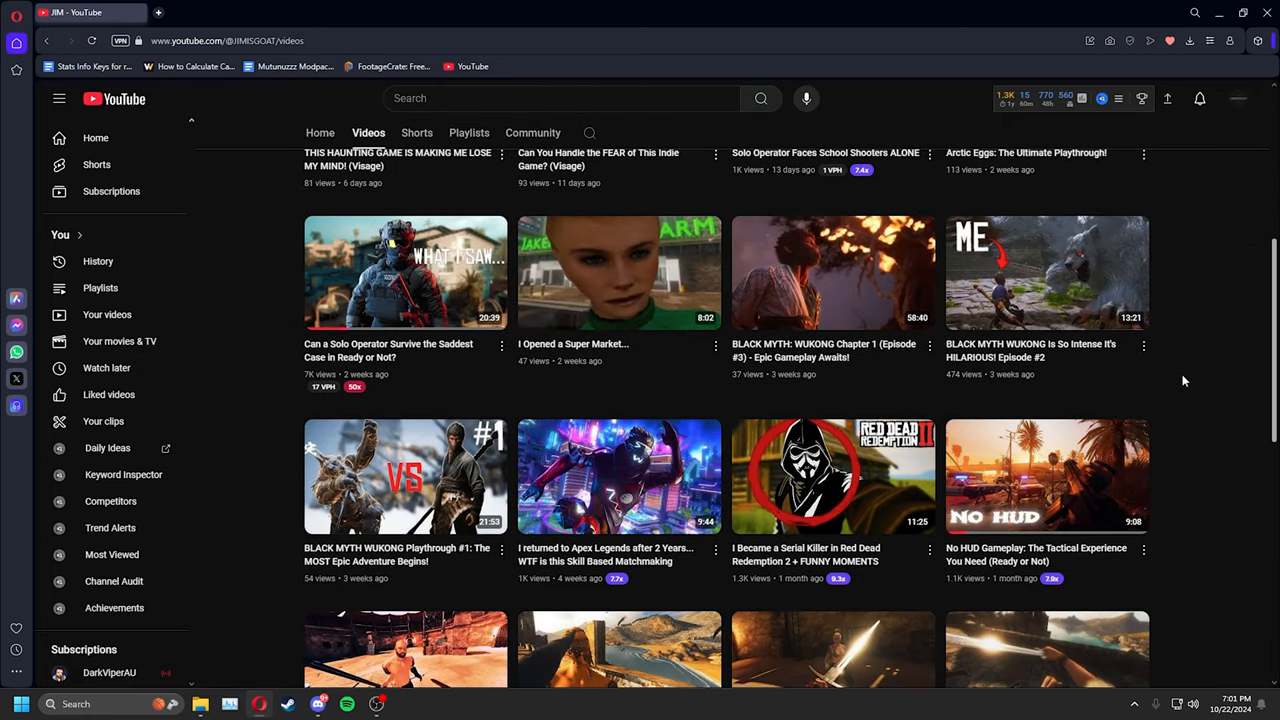
{"action": "scroll", "scroll_direction": "down", "scroll_amount": 3}
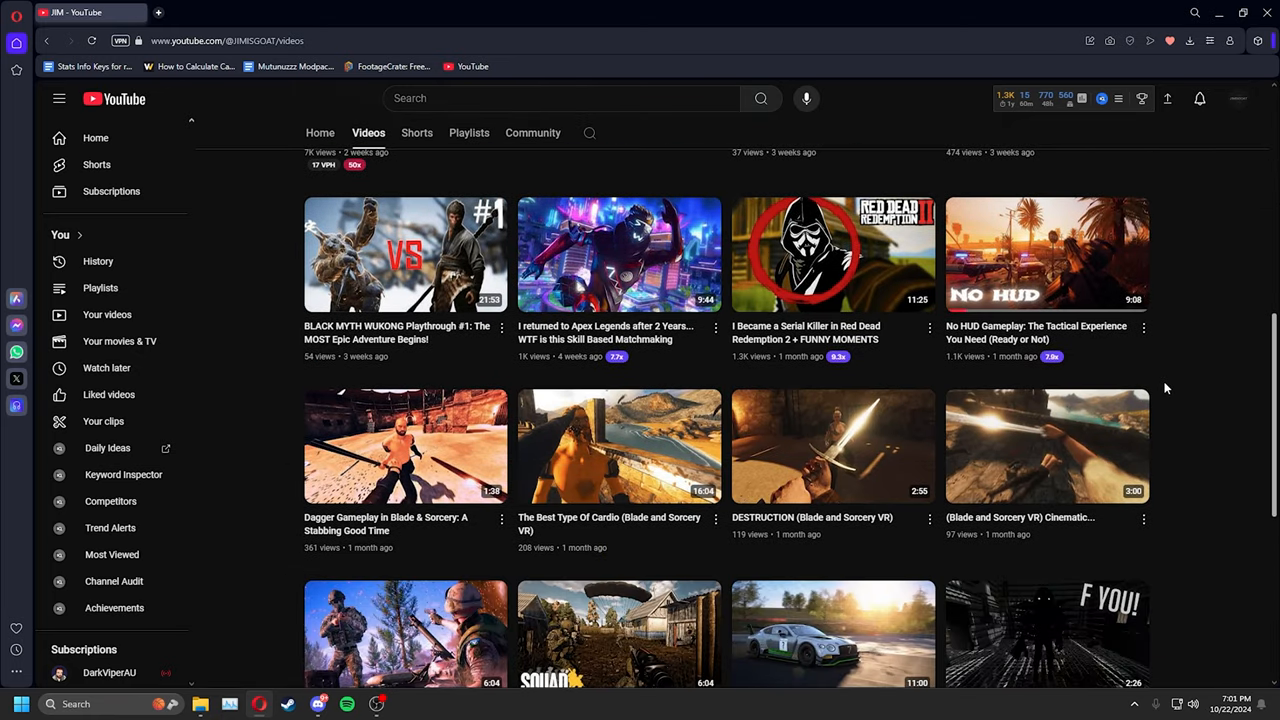
{"action": "scroll", "scroll_direction": "down", "scroll_amount": 3}
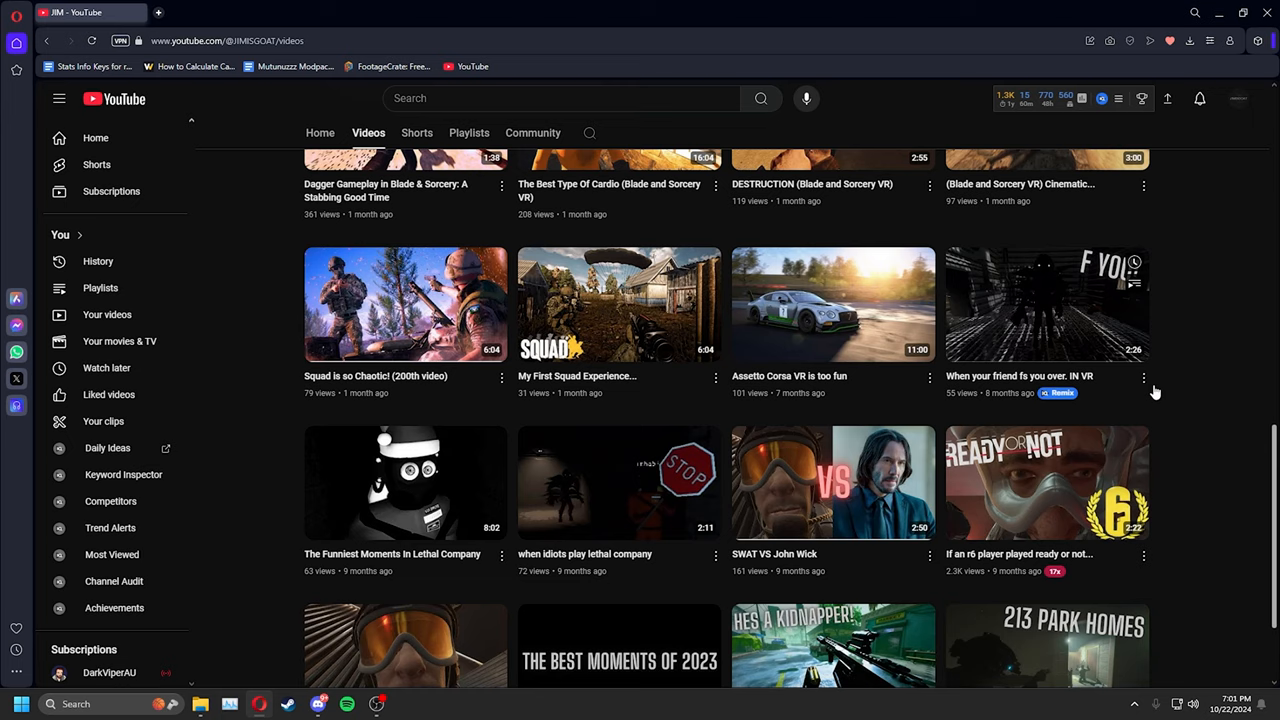
{"action": "scroll", "scroll_direction": "up", "scroll_amount": 3}
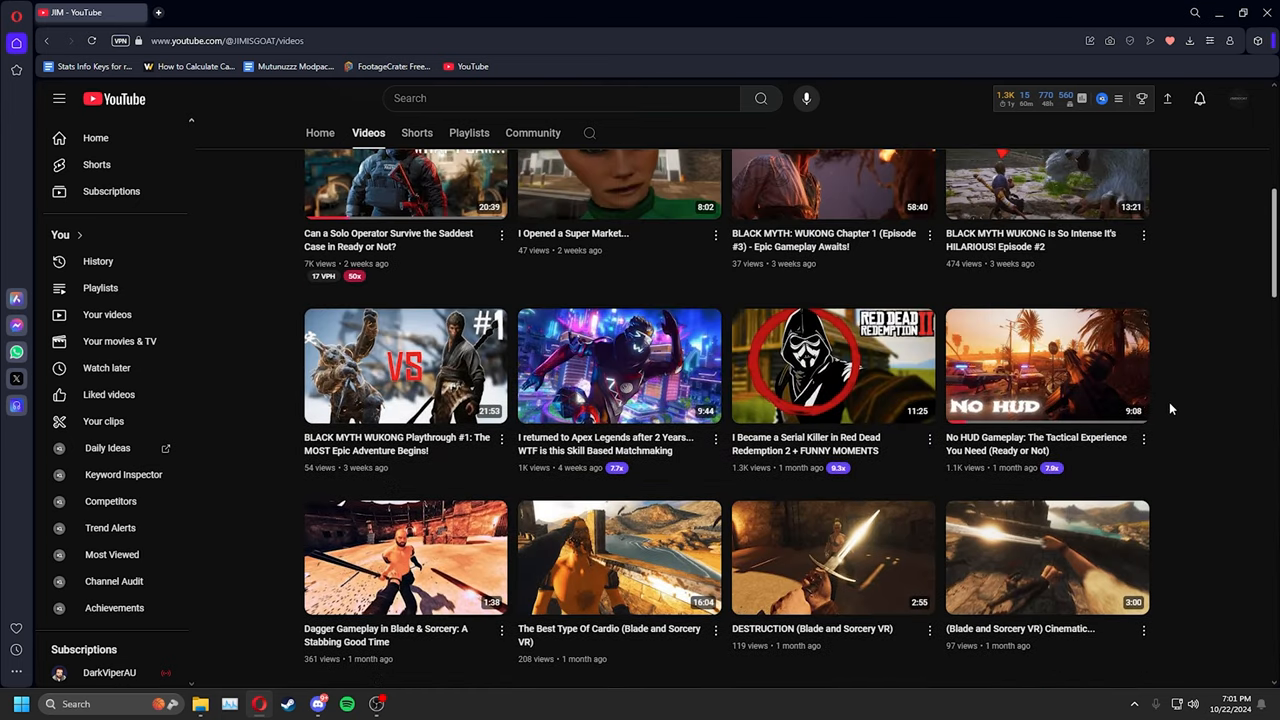
{"action": "scroll", "scroll_direction": "up", "scroll_amount": 3}
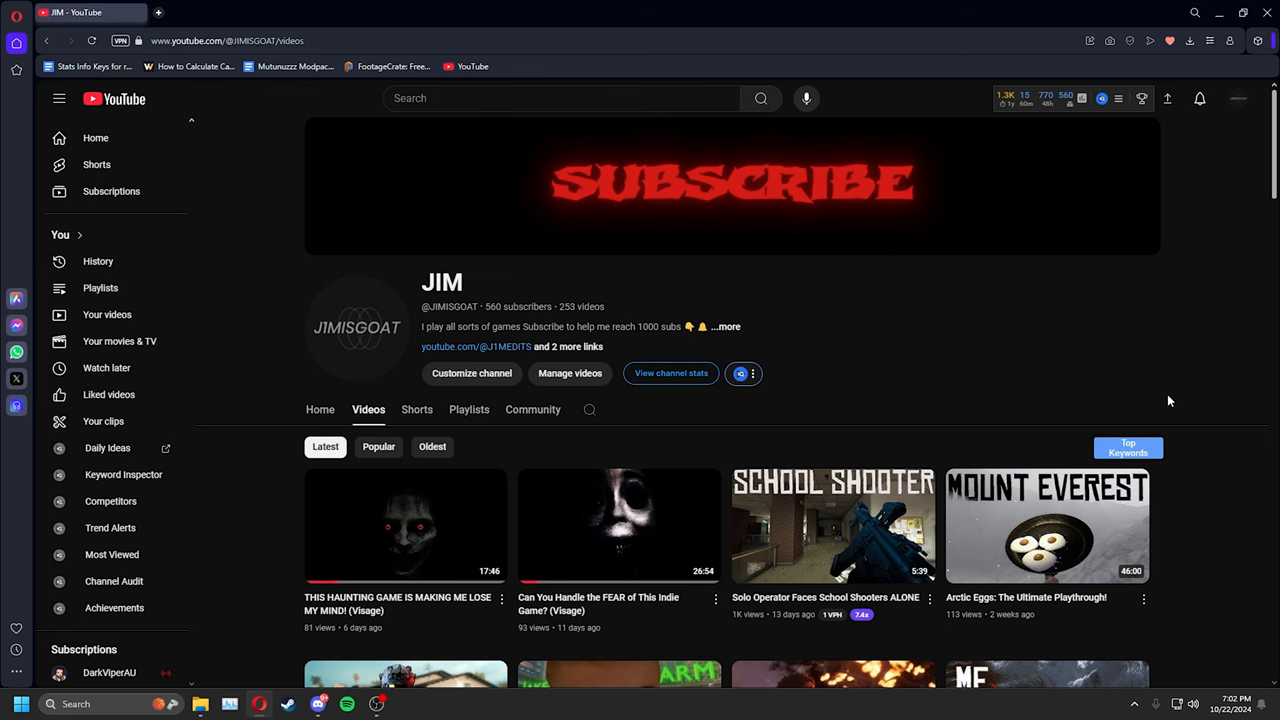
{"action": "scroll", "scroll_direction": "down", "scroll_amount": 3}
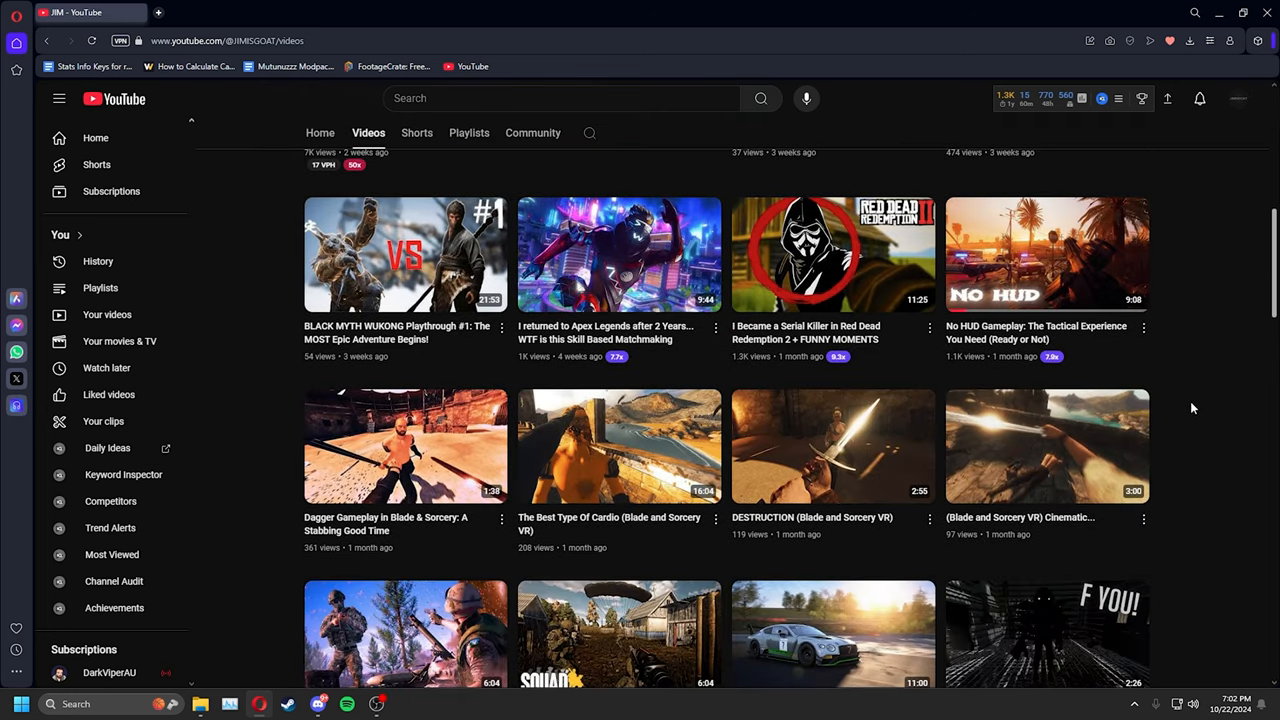
{"action": "scroll", "scroll_direction": "up", "scroll_amount": 3}
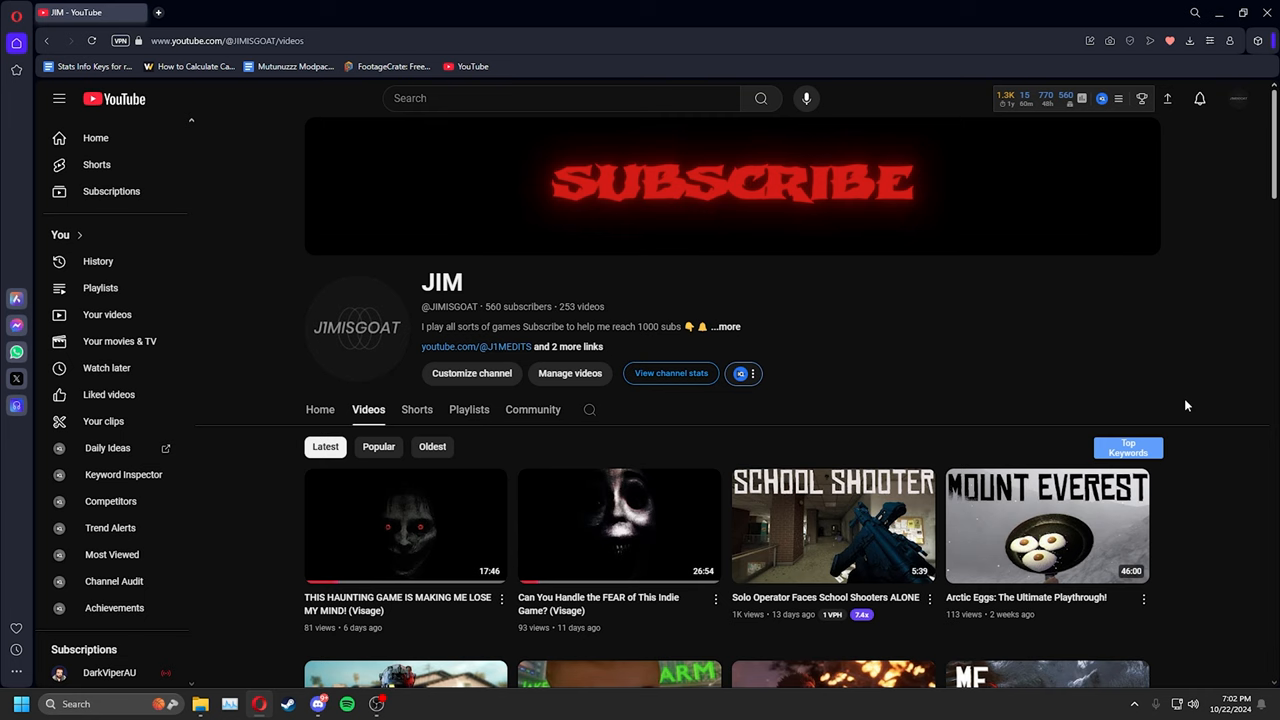
{"action": "mouse_move", "coordinate": [840, 425]}
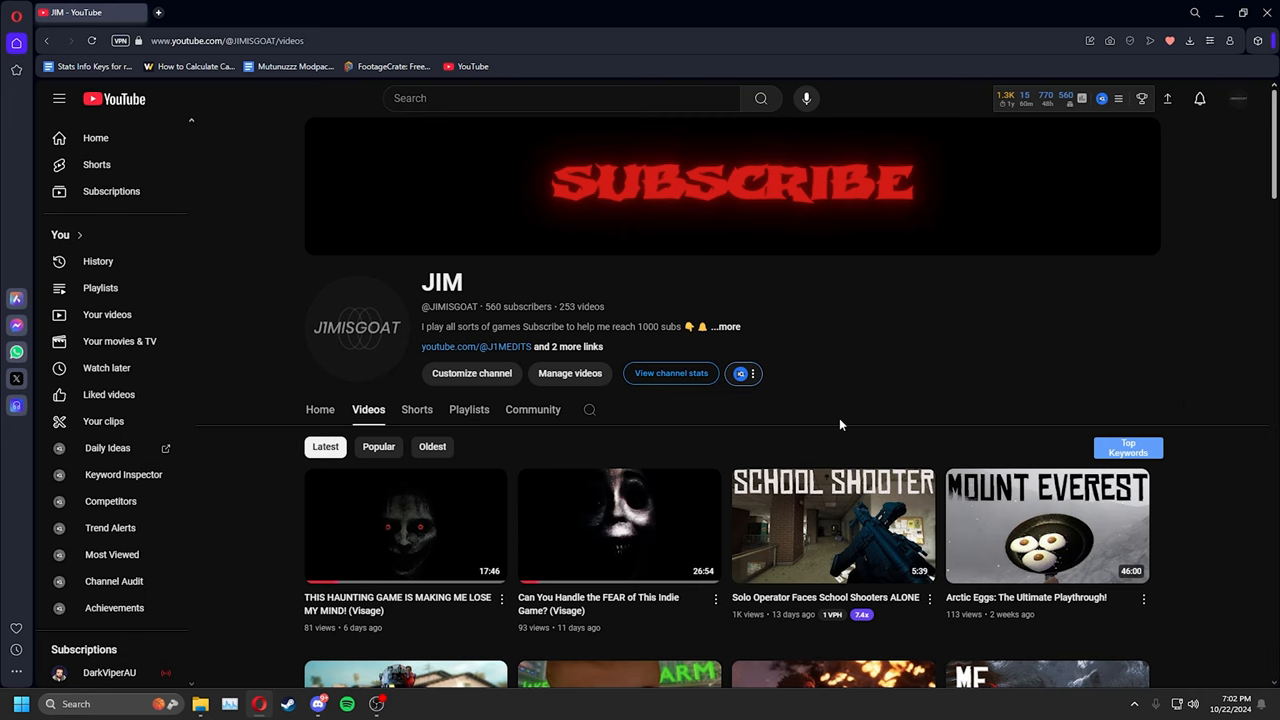
{"action": "scroll", "scroll_direction": "down", "scroll_amount": 3}
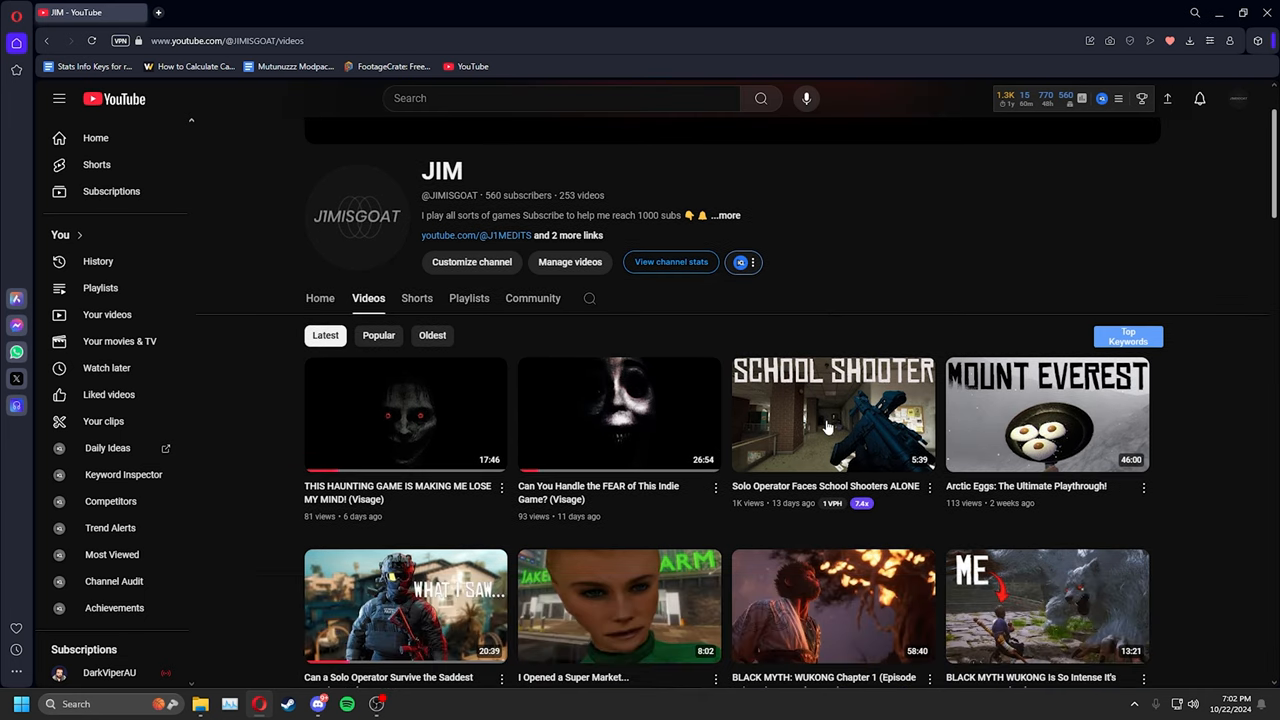
{"action": "mouse_move", "coordinate": [725, 352]}
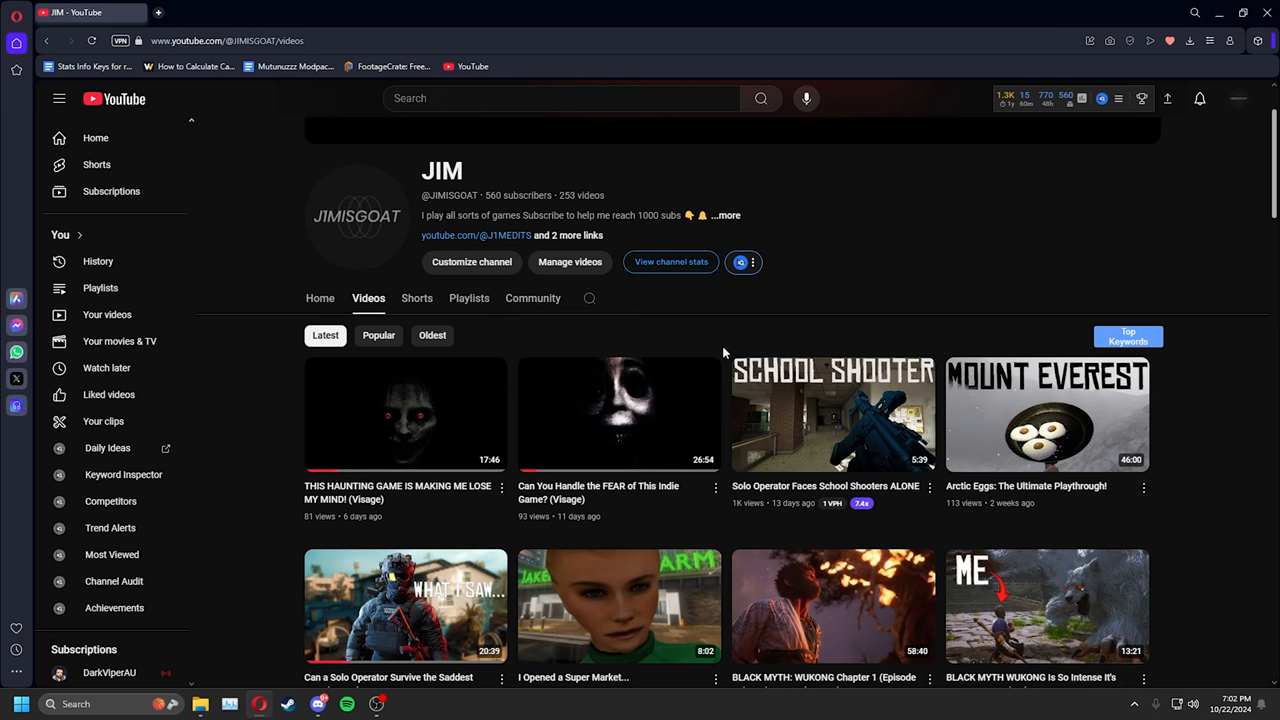
{"action": "scroll", "scroll_direction": "down", "scroll_amount": 3}
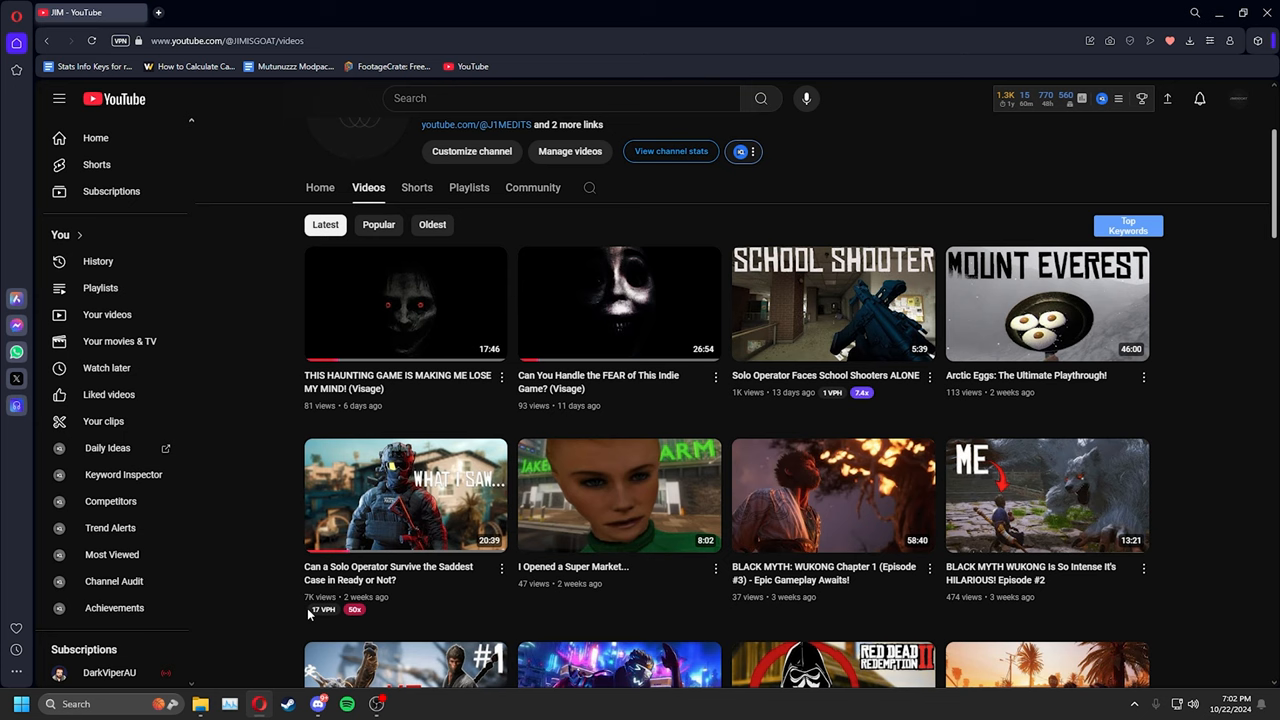
{"action": "mouse_move", "coordinate": [296, 555]}
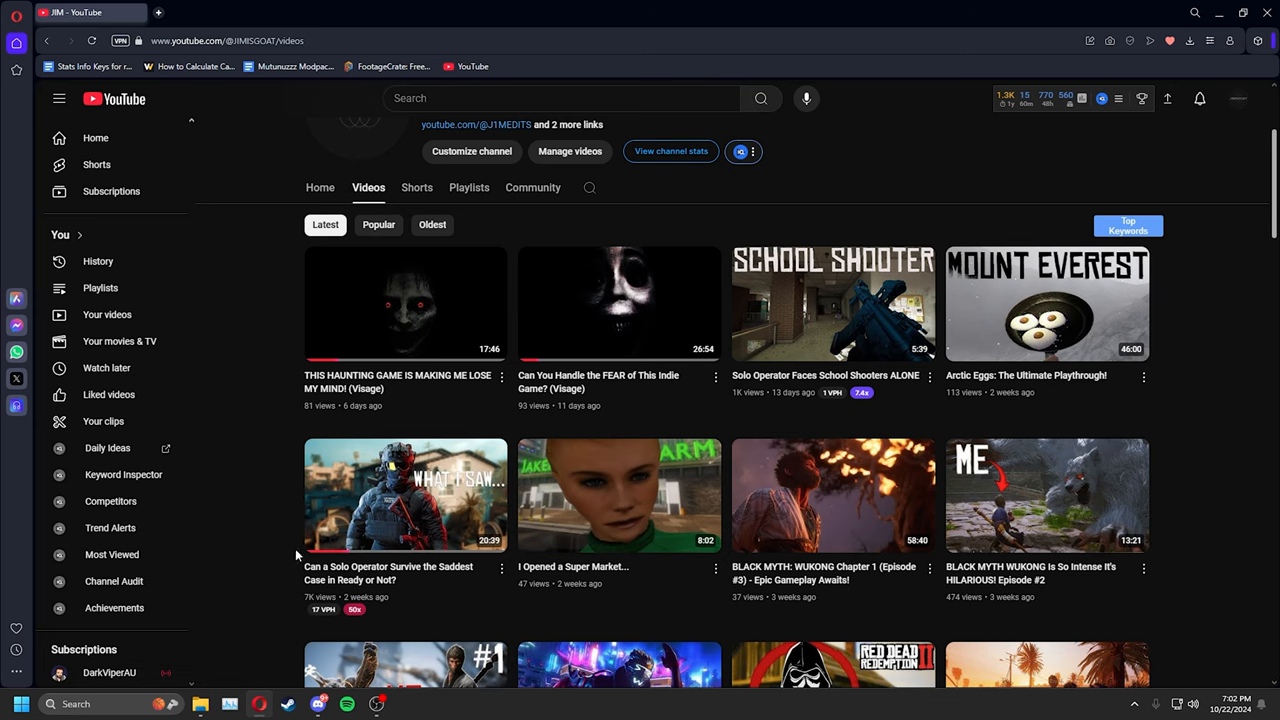
{"action": "scroll", "scroll_direction": "up", "scroll_amount": 3}
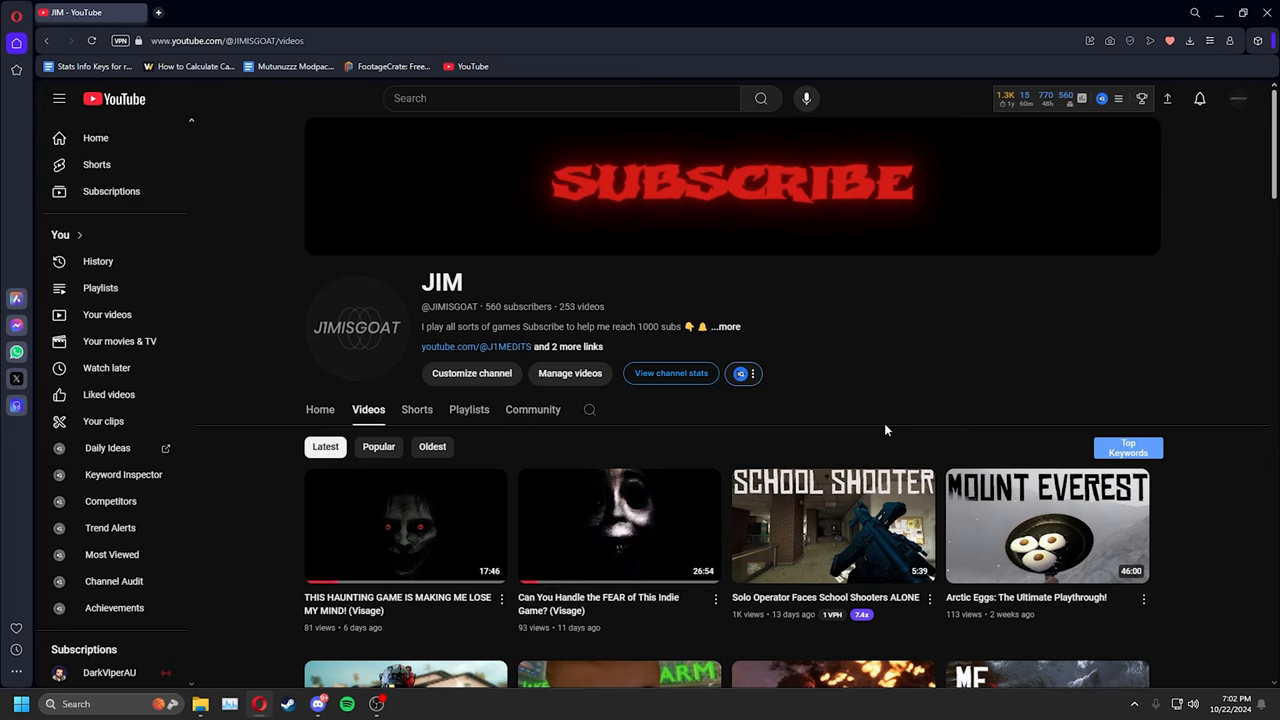
{"action": "scroll", "scroll_direction": "down", "scroll_amount": 3}
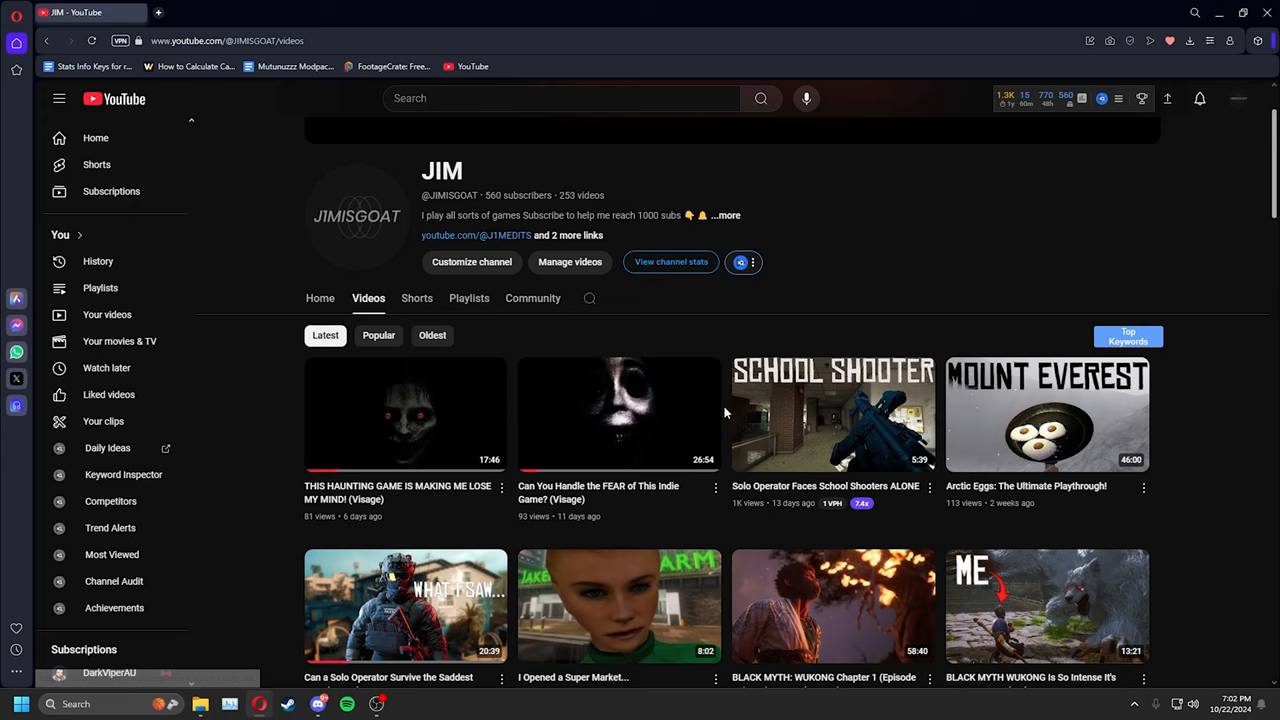
{"action": "scroll", "scroll_direction": "down", "scroll_amount": 3}
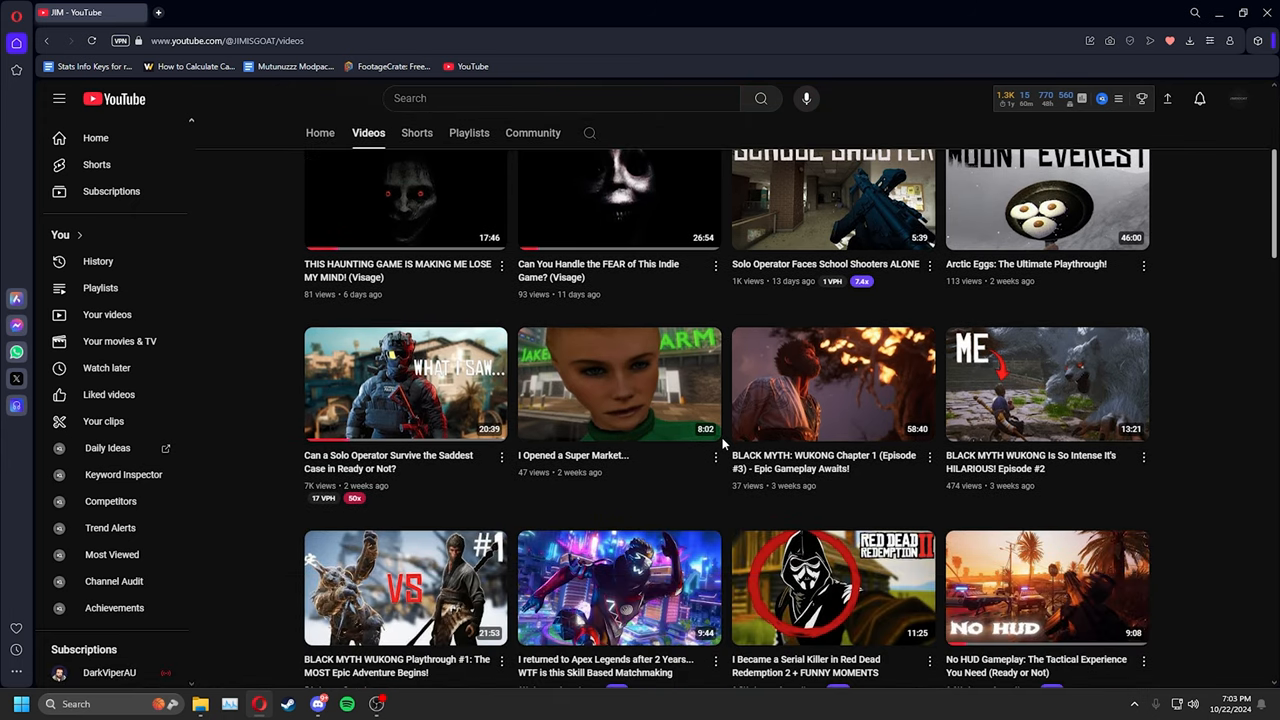
{"action": "scroll", "scroll_direction": "up", "scroll_amount": 3}
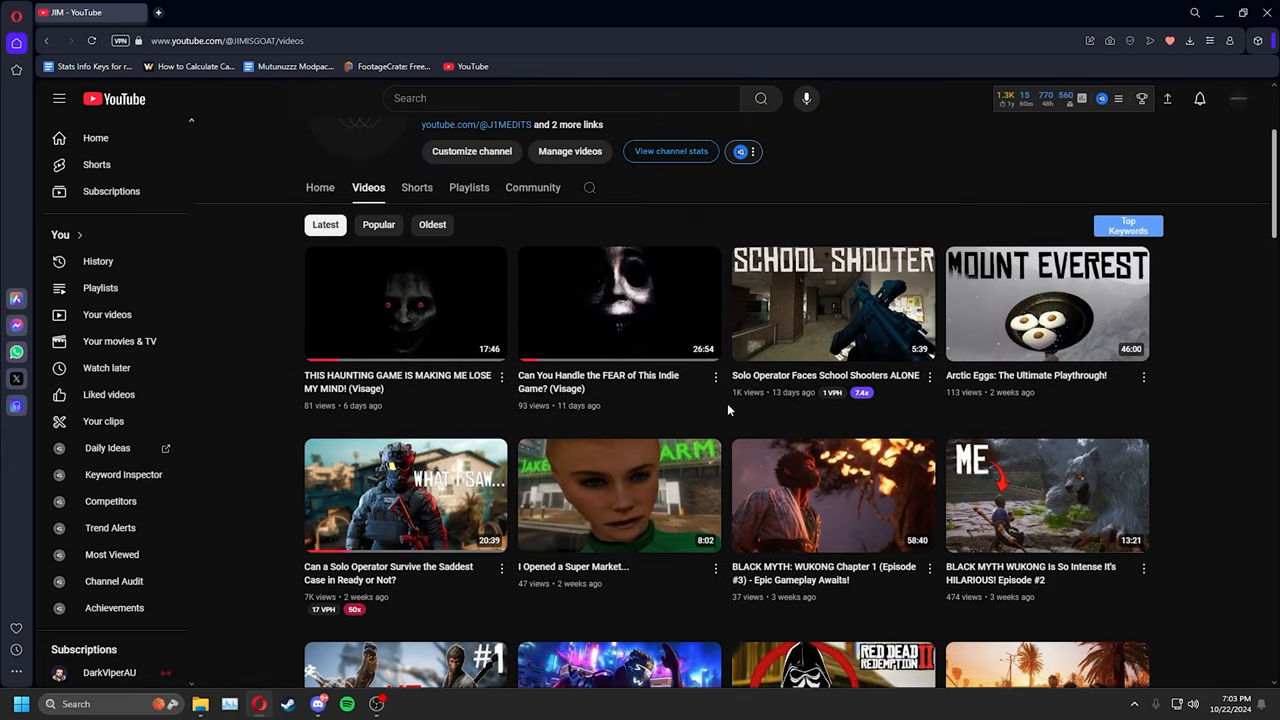
{"action": "mouse_move", "coordinate": [724, 433]}
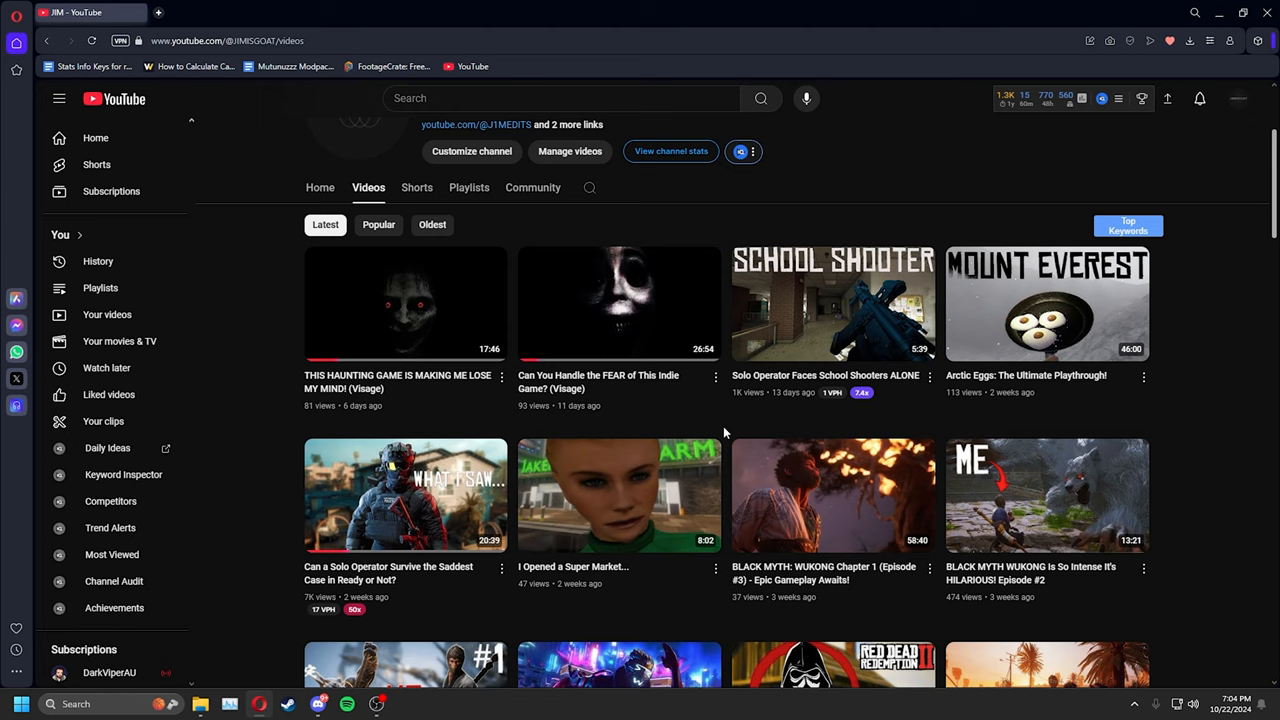
{"action": "scroll", "scroll_direction": "down", "scroll_amount": 3}
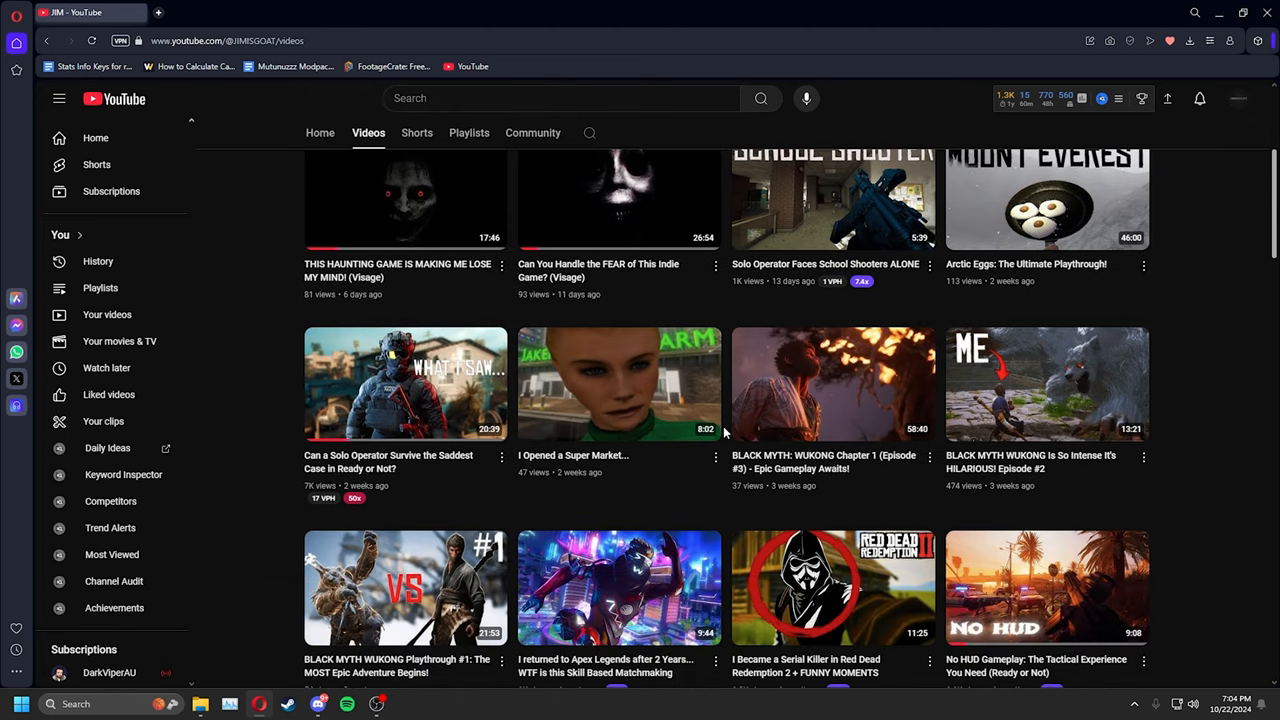
{"action": "scroll", "scroll_direction": "down", "scroll_amount": 3}
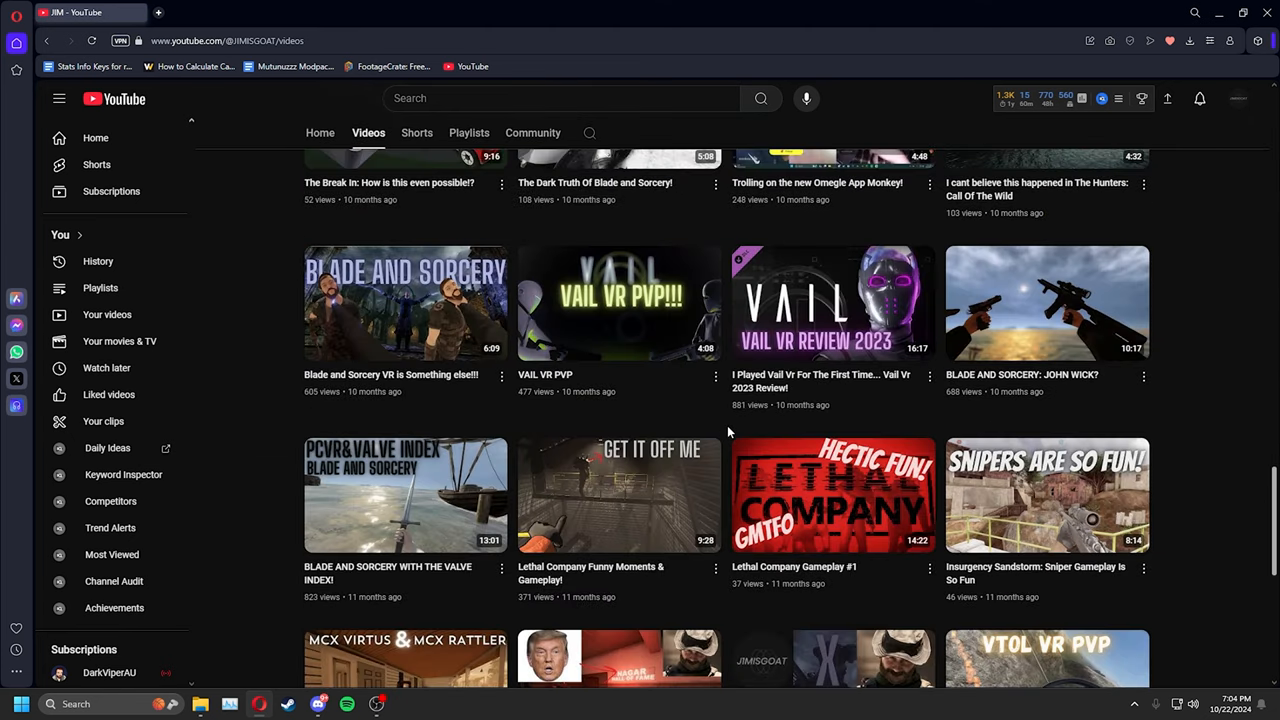
{"action": "scroll", "scroll_direction": "up", "scroll_amount": 3}
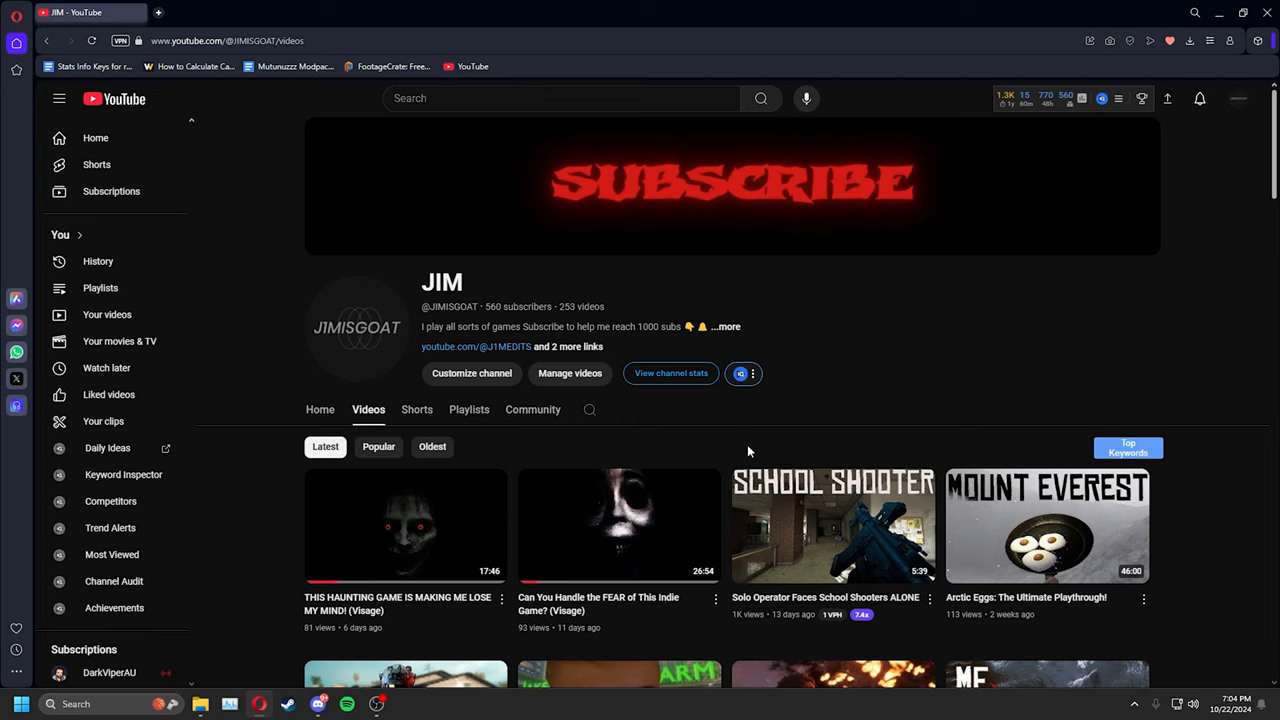
{"action": "mouse_move", "coordinate": [756, 428]}
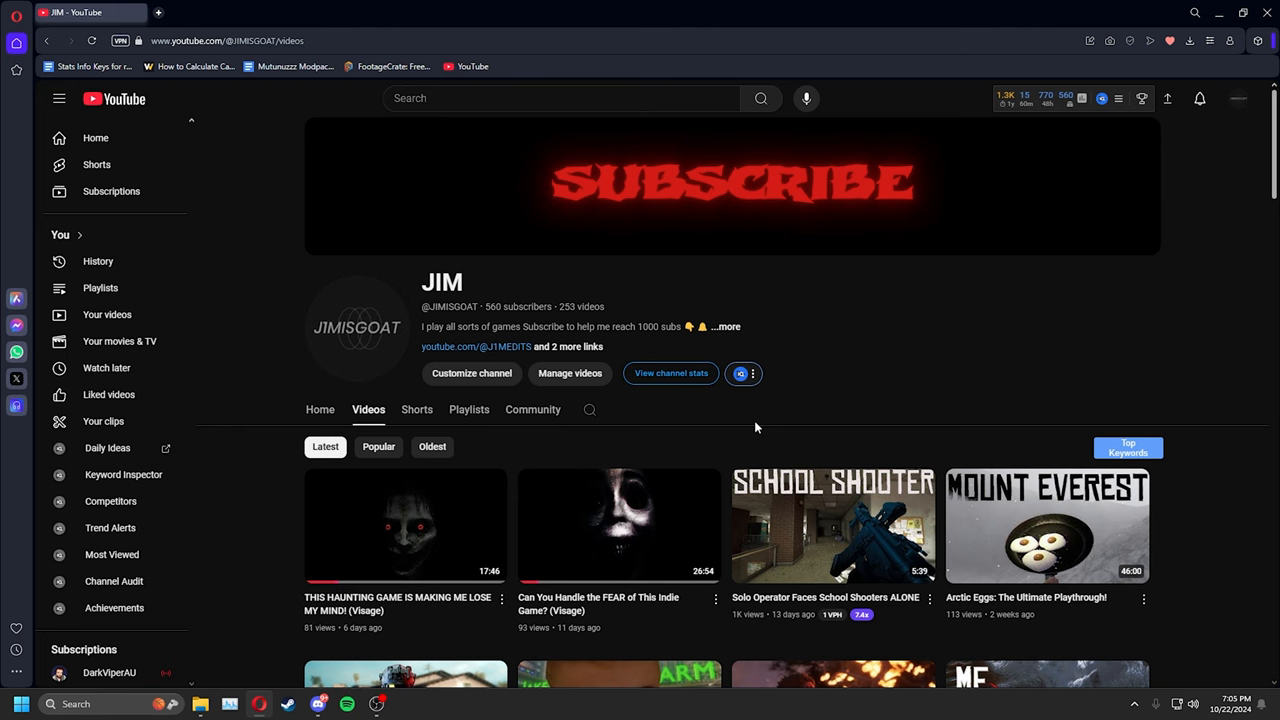
- Scroll down the Videos grid and back up to the channel header
{"action": "scroll", "scroll_direction": "down", "scroll_amount": 3}
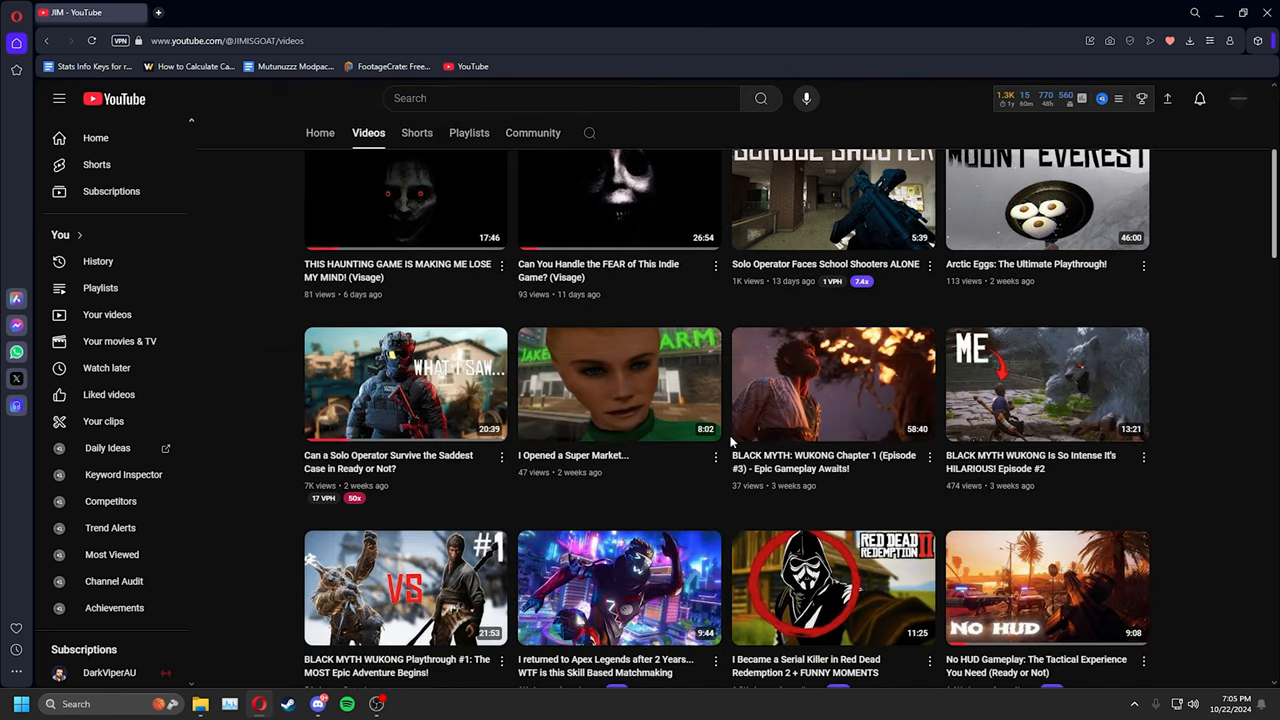
{"action": "scroll", "scroll_direction": "down", "scroll_amount": 3}
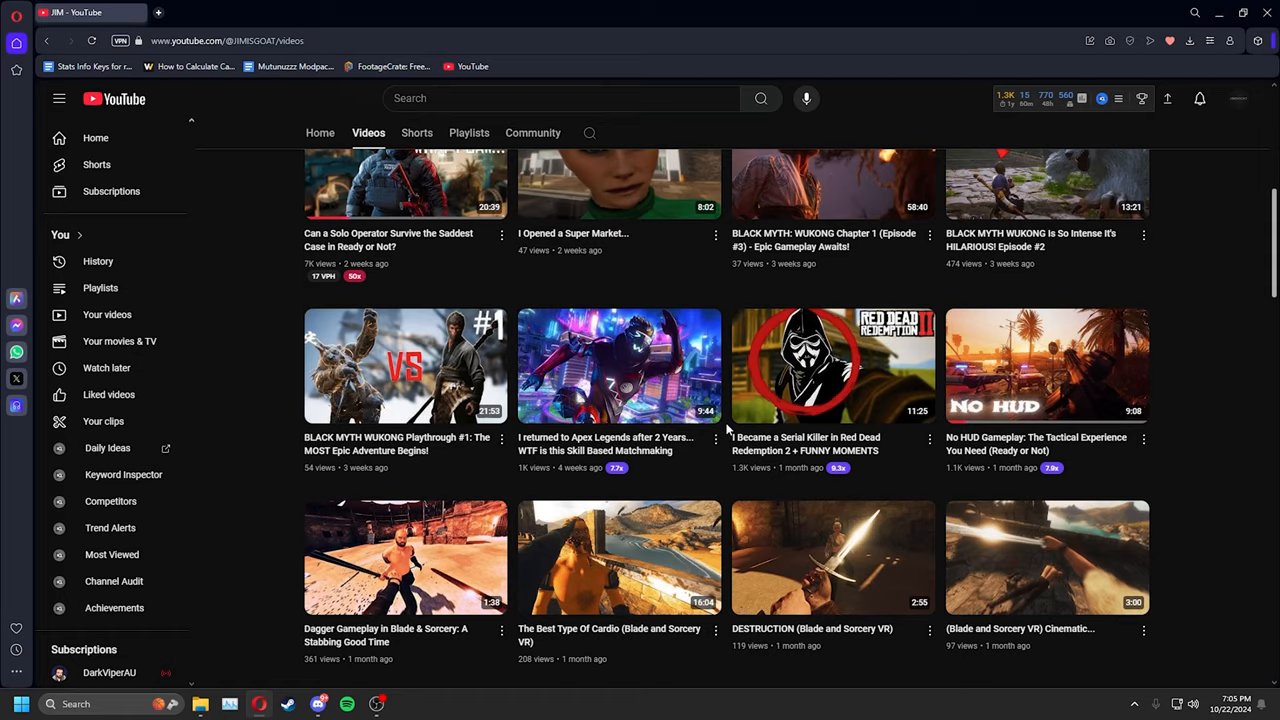
{"action": "scroll", "scroll_direction": "up", "scroll_amount": 3}
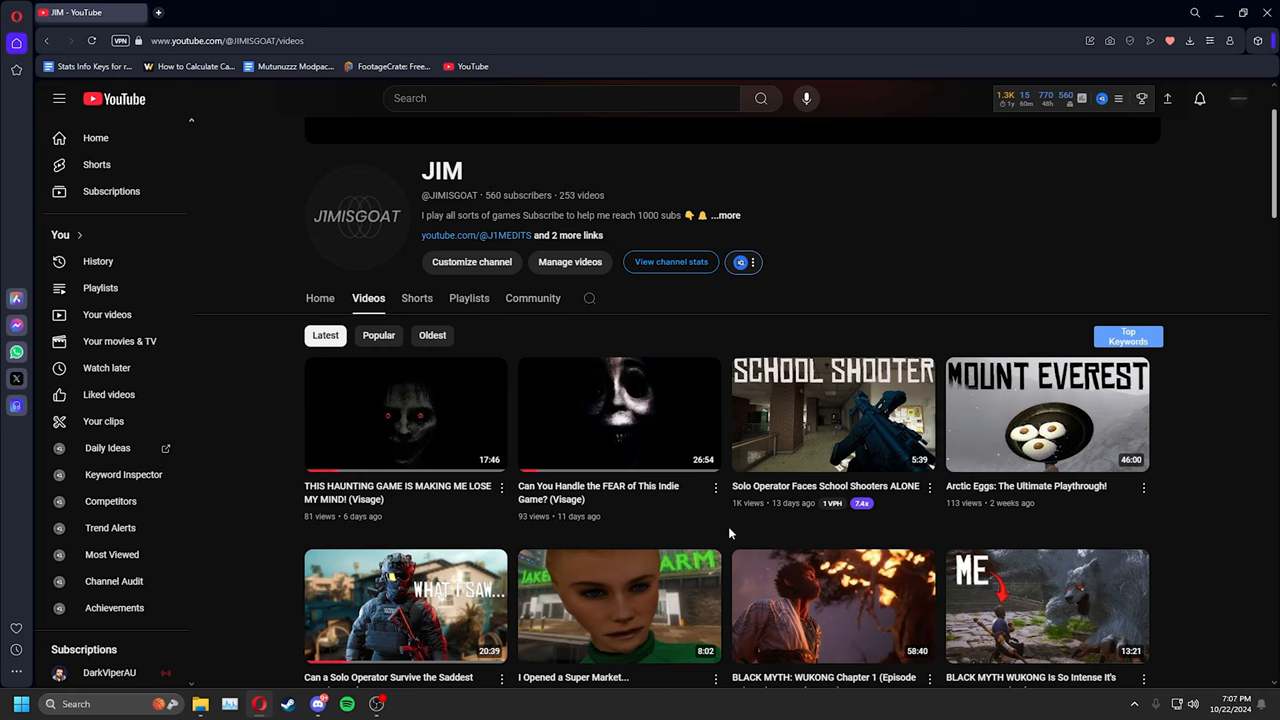
{"action": "mouse_move", "coordinate": [728, 341]}
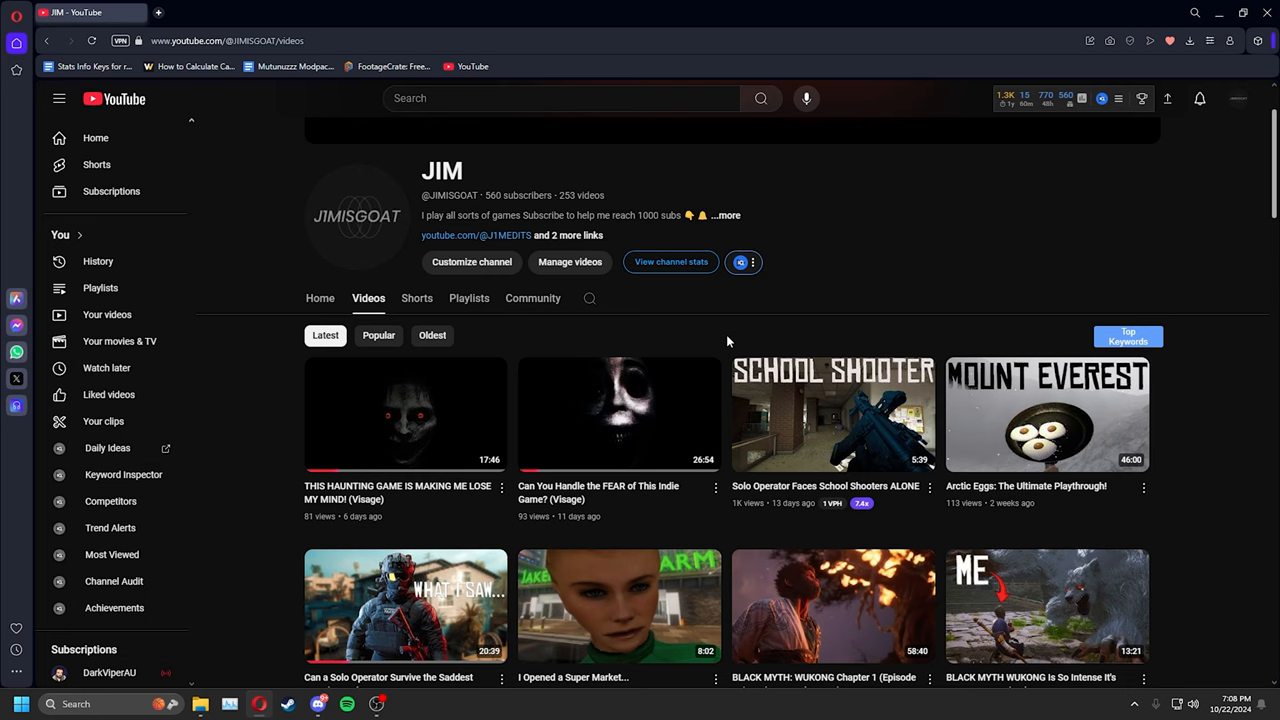
{"action": "scroll", "scroll_direction": "up", "scroll_amount": 3}
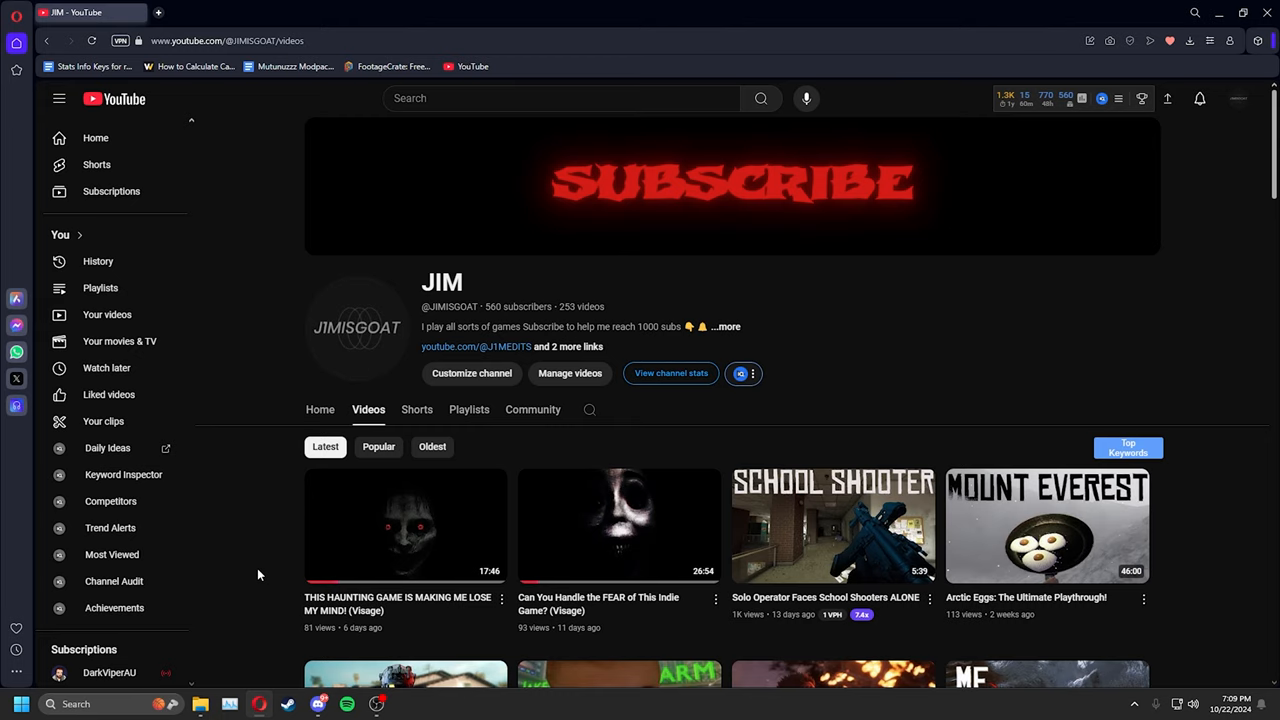
- View the Community tab with the post composer and the ideas update post
{"action": "left_click", "coordinate": [533, 409]}
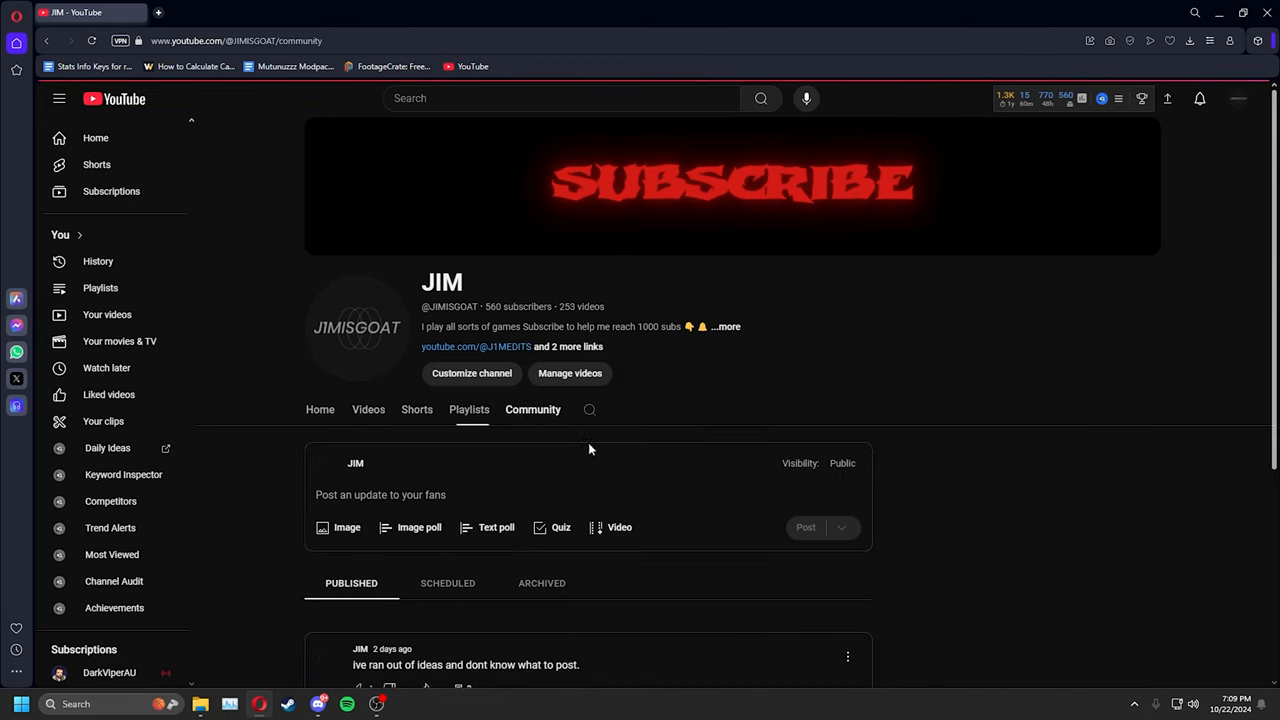
{"action": "scroll", "scroll_direction": "down", "scroll_amount": 3}
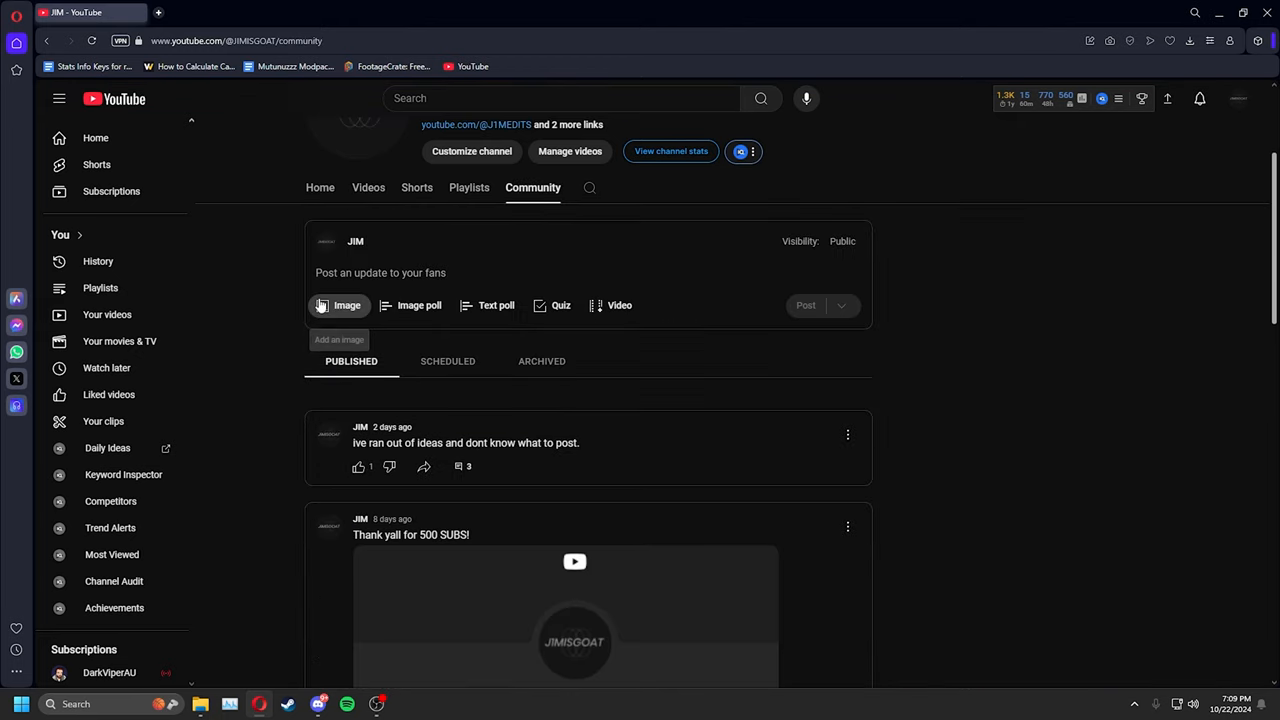
{"action": "scroll", "scroll_direction": "up", "scroll_amount": 3}
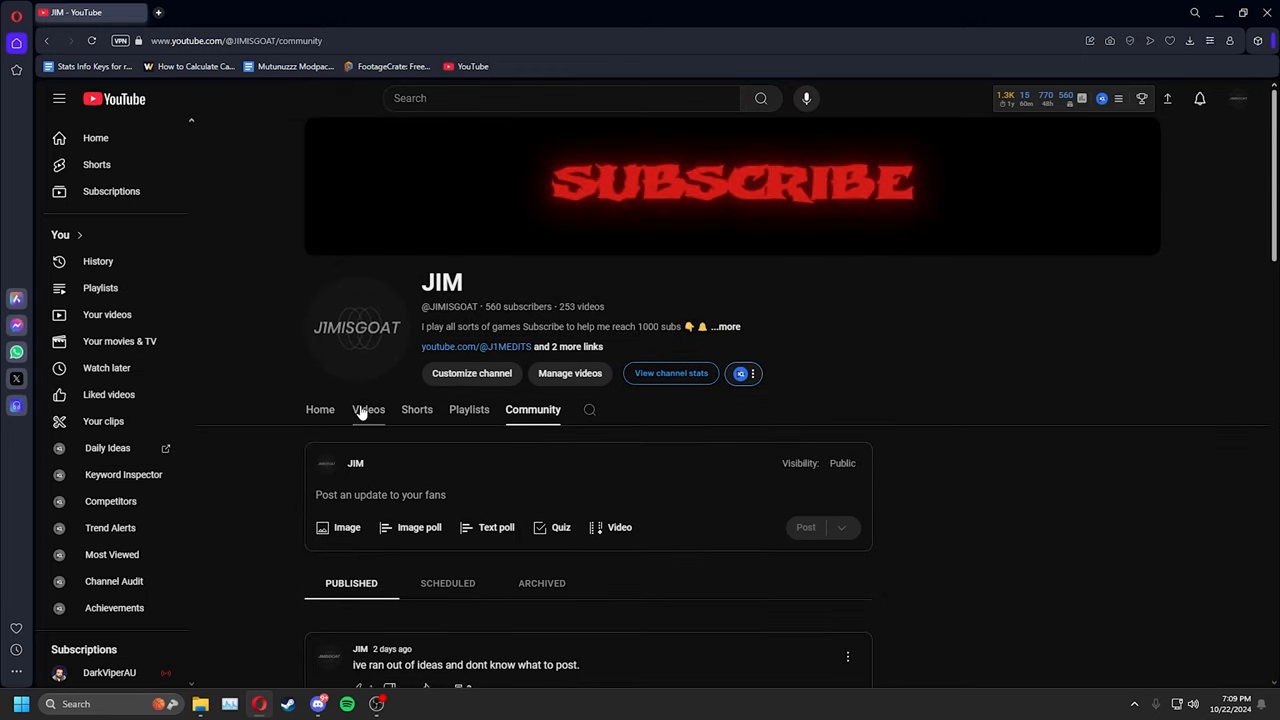
- Switch back to the Videos tab and scroll to the channel header
{"action": "left_click", "coordinate": [368, 409]}
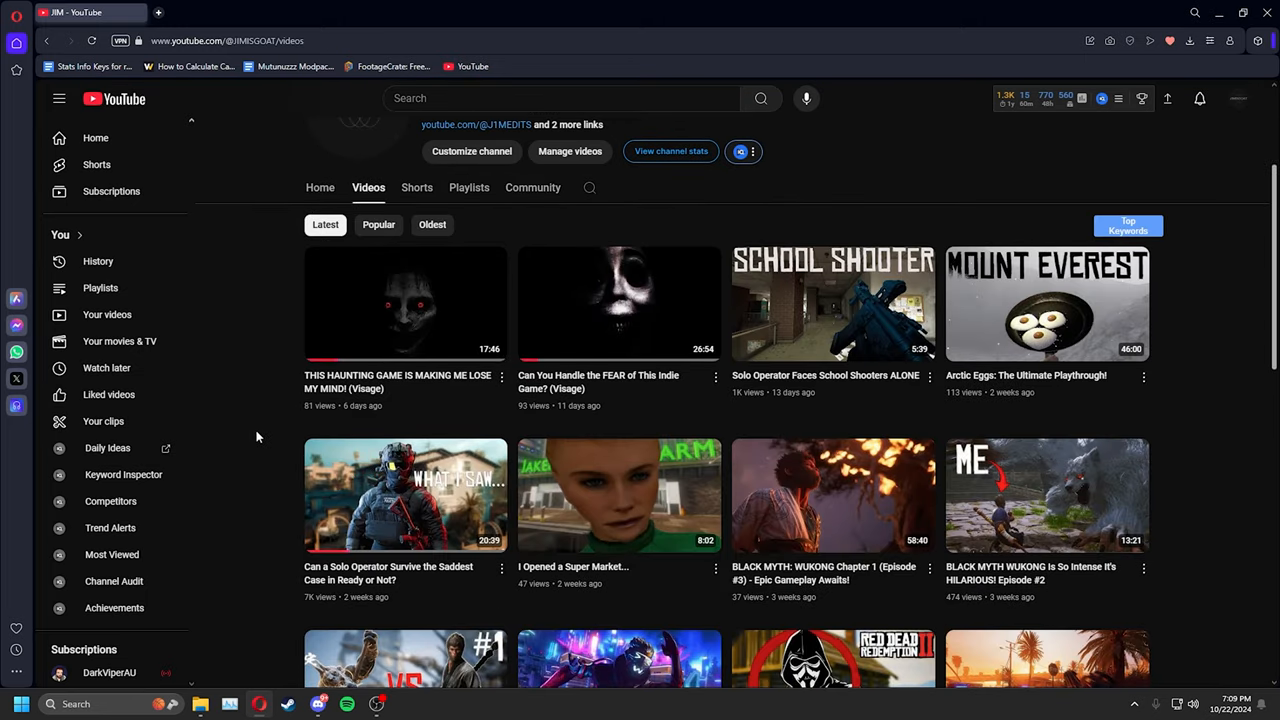
{"action": "mouse_move", "coordinate": [1147, 394]}
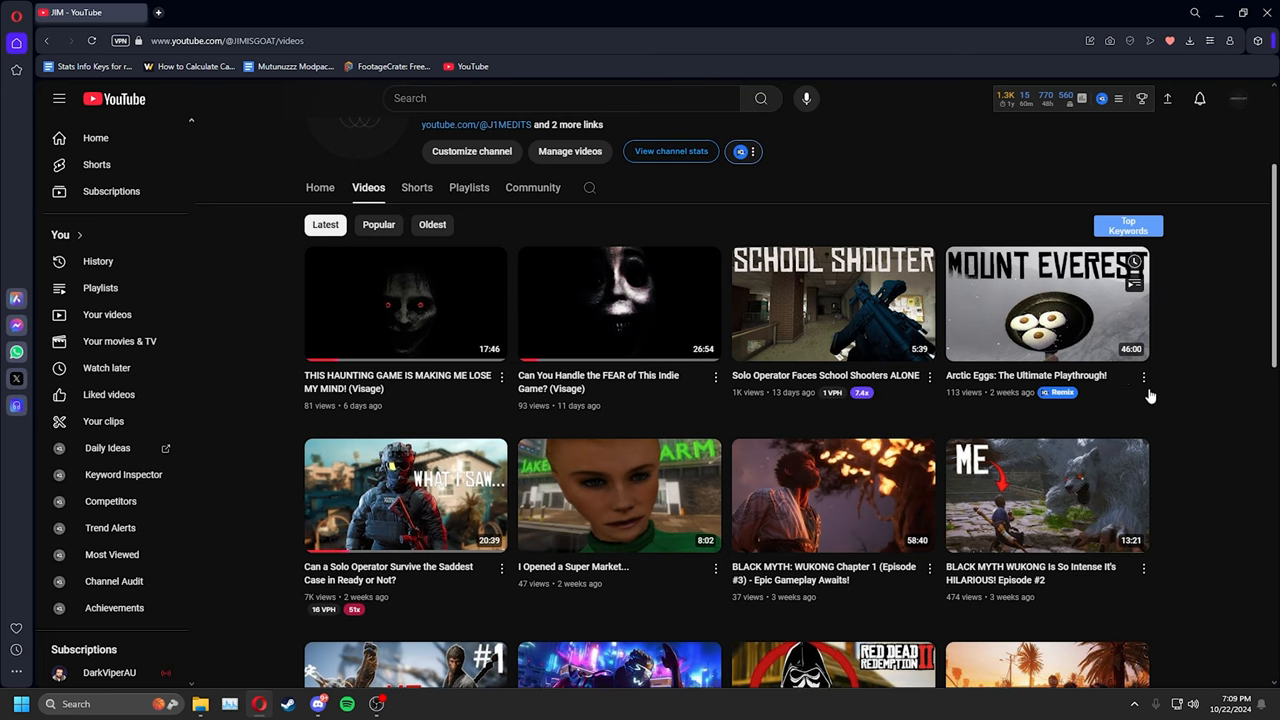
{"action": "scroll", "scroll_direction": "up", "scroll_amount": 3}
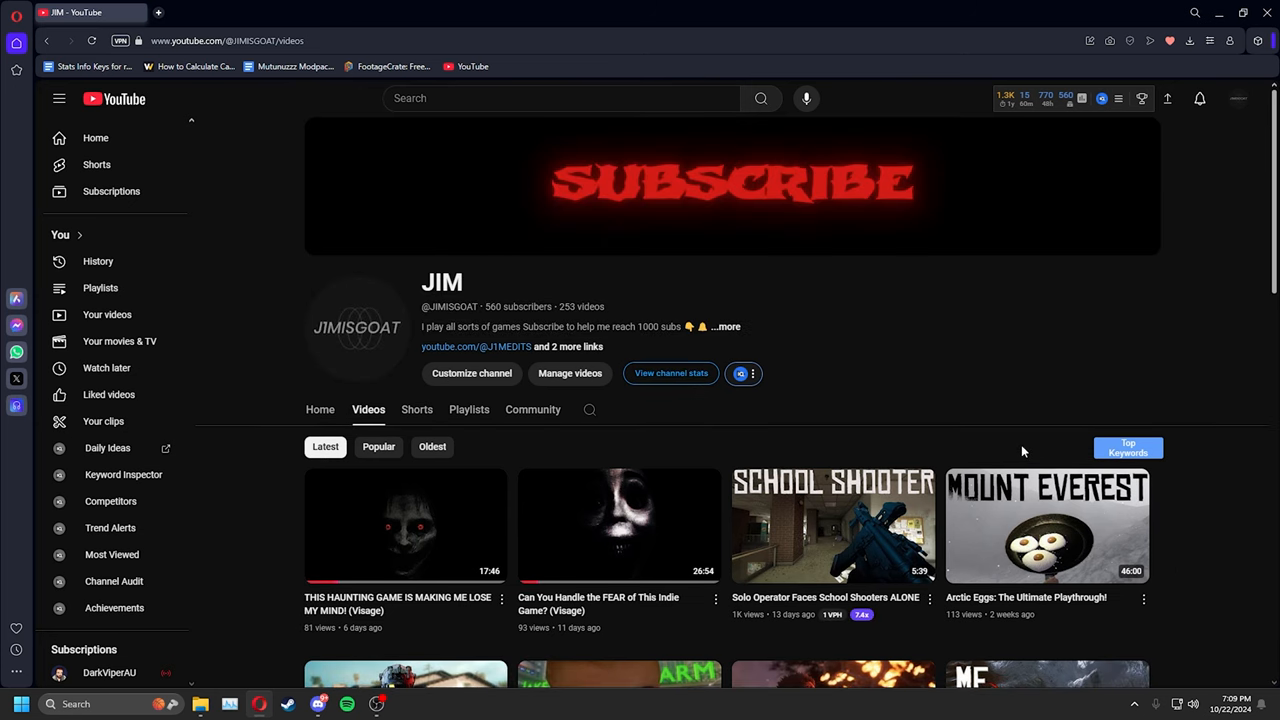
{"action": "mouse_move", "coordinate": [480, 454]}
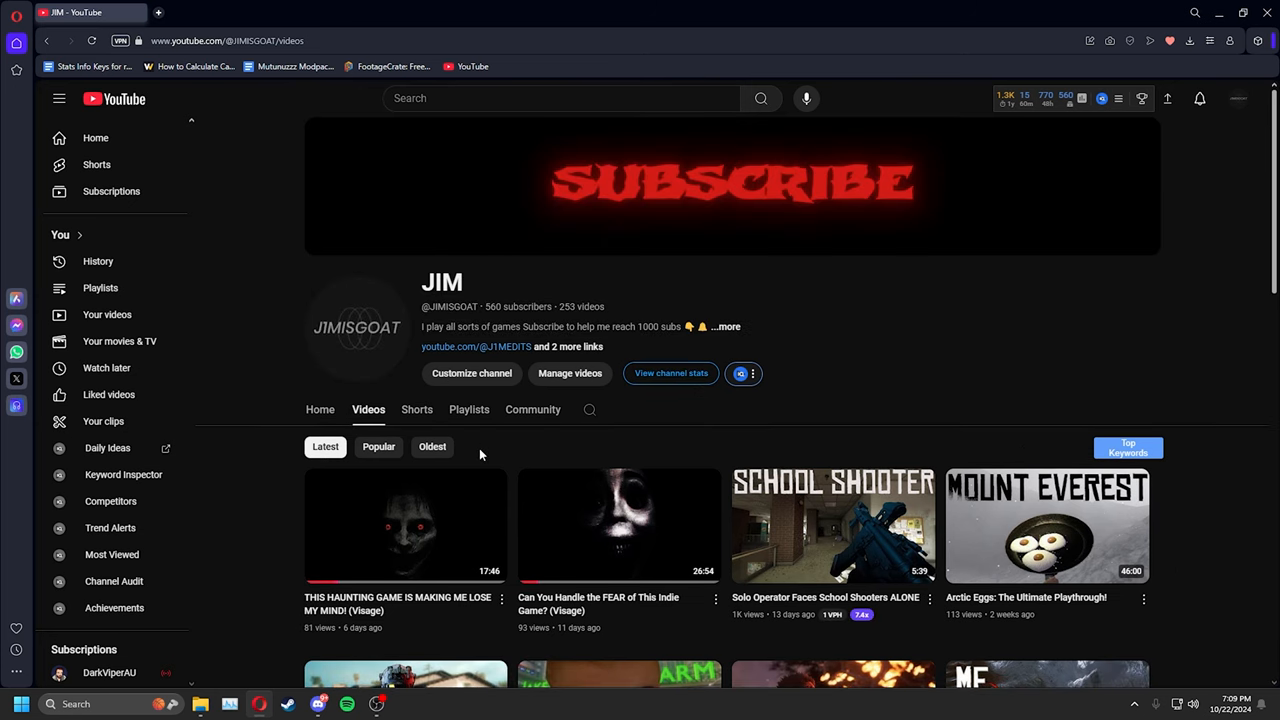
{"action": "mouse_move", "coordinate": [405, 434]}
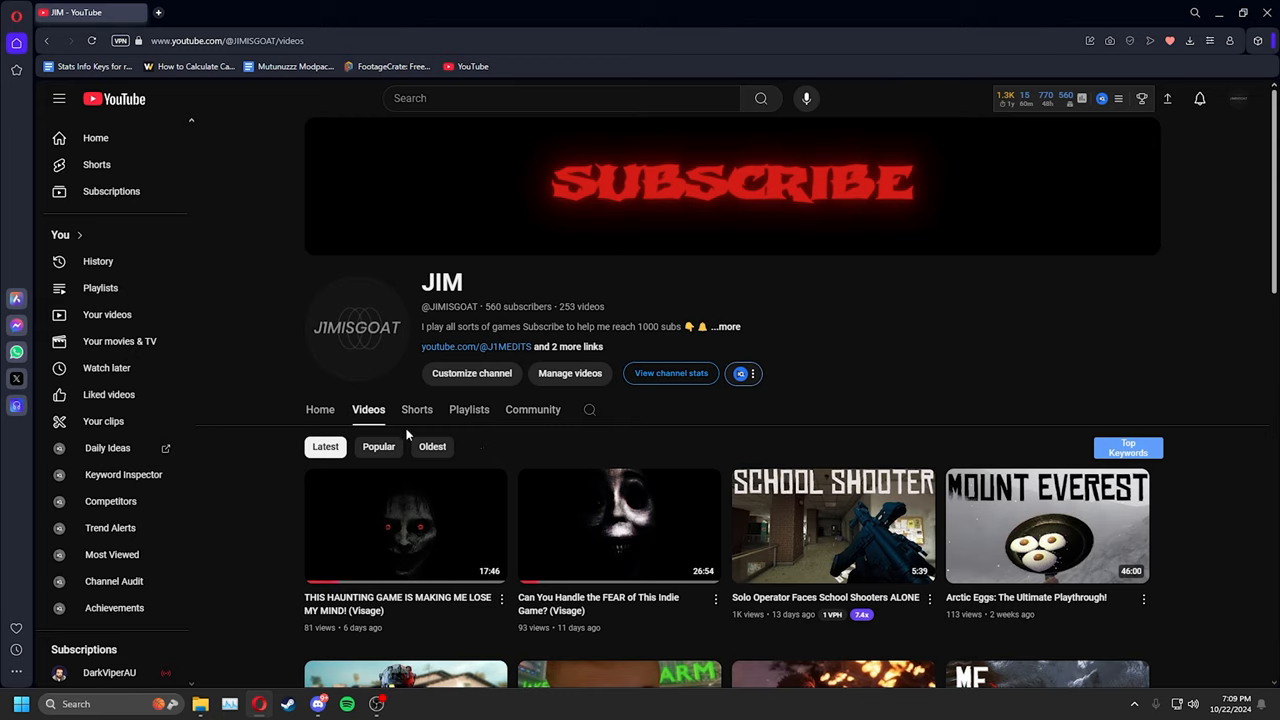